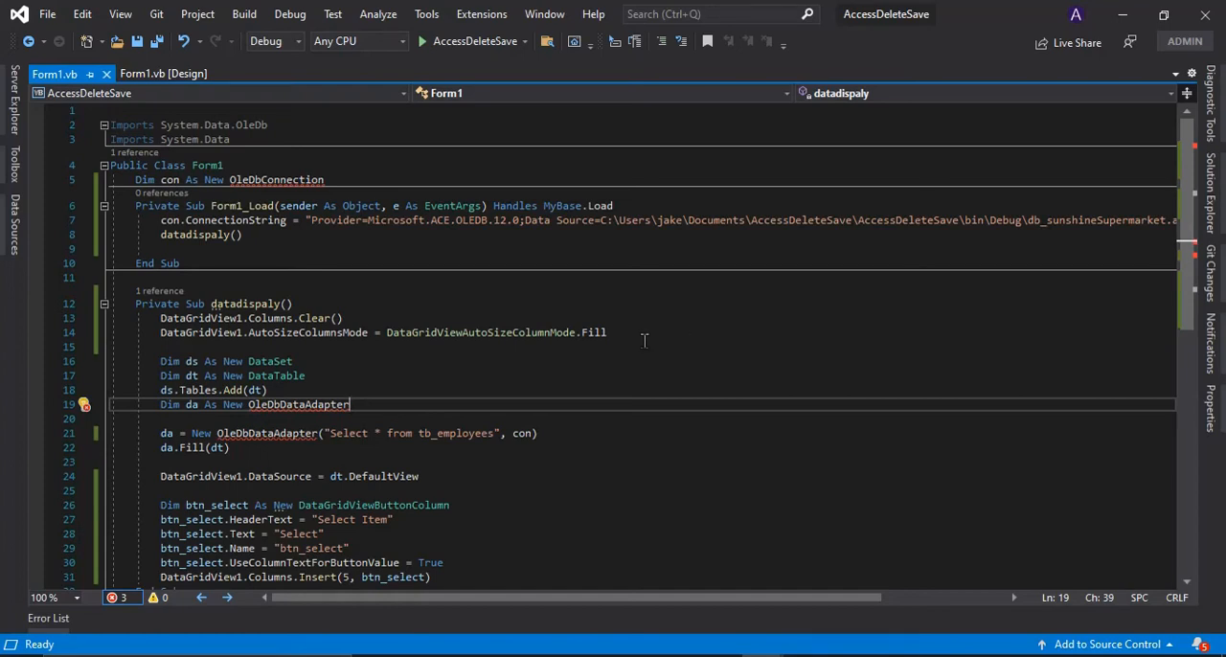
{"action": "mouse_move", "coordinate": [230, 188]}
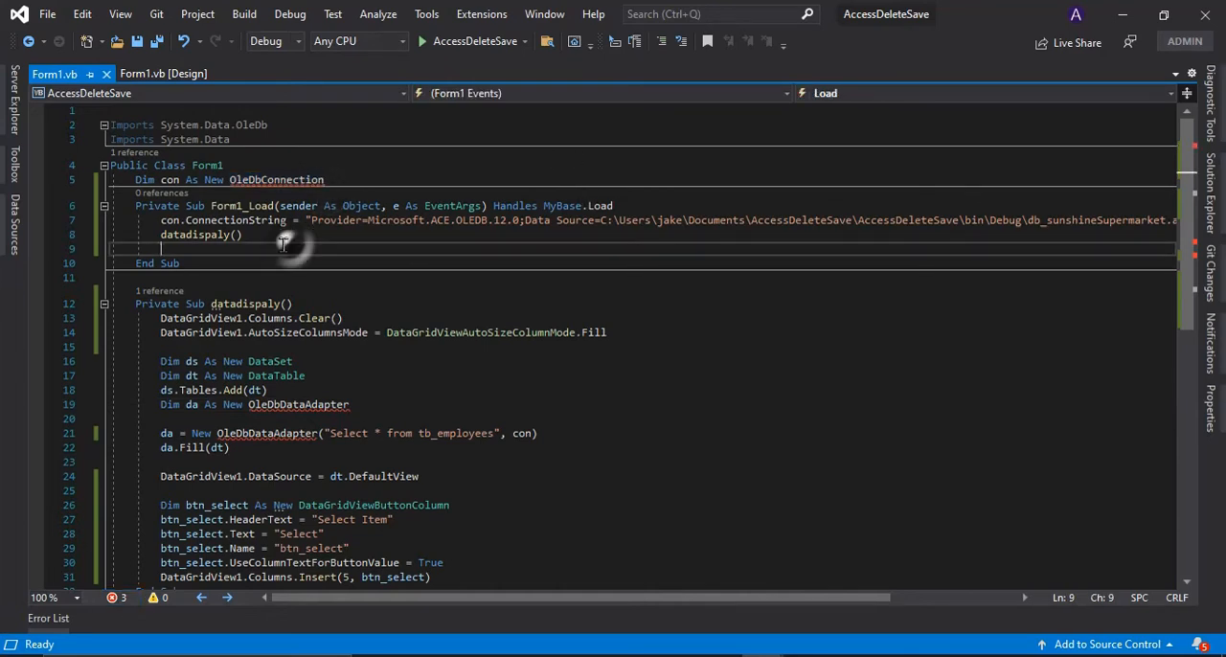
{"action": "mouse_move", "coordinate": [205, 180]}
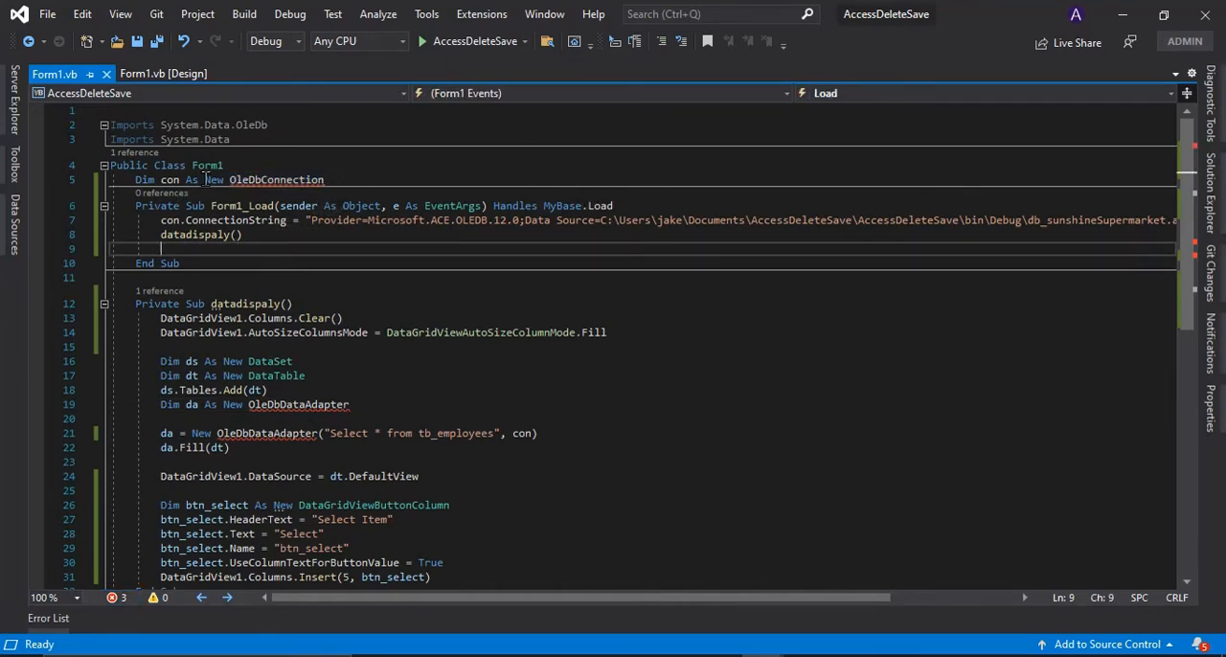
Review the OleDb import statement and check the Error List for build errors.
{"action": "scroll", "scroll_direction": "down", "scroll_amount": 3}
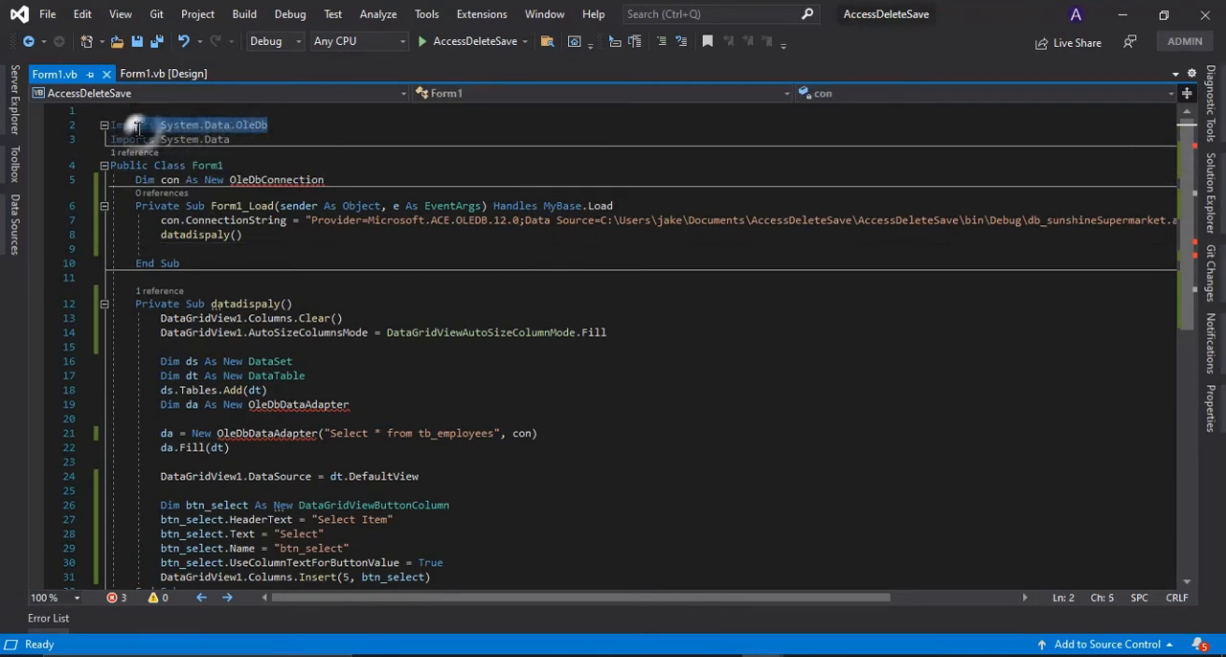
{"action": "left_click", "coordinate": [326, 181]}
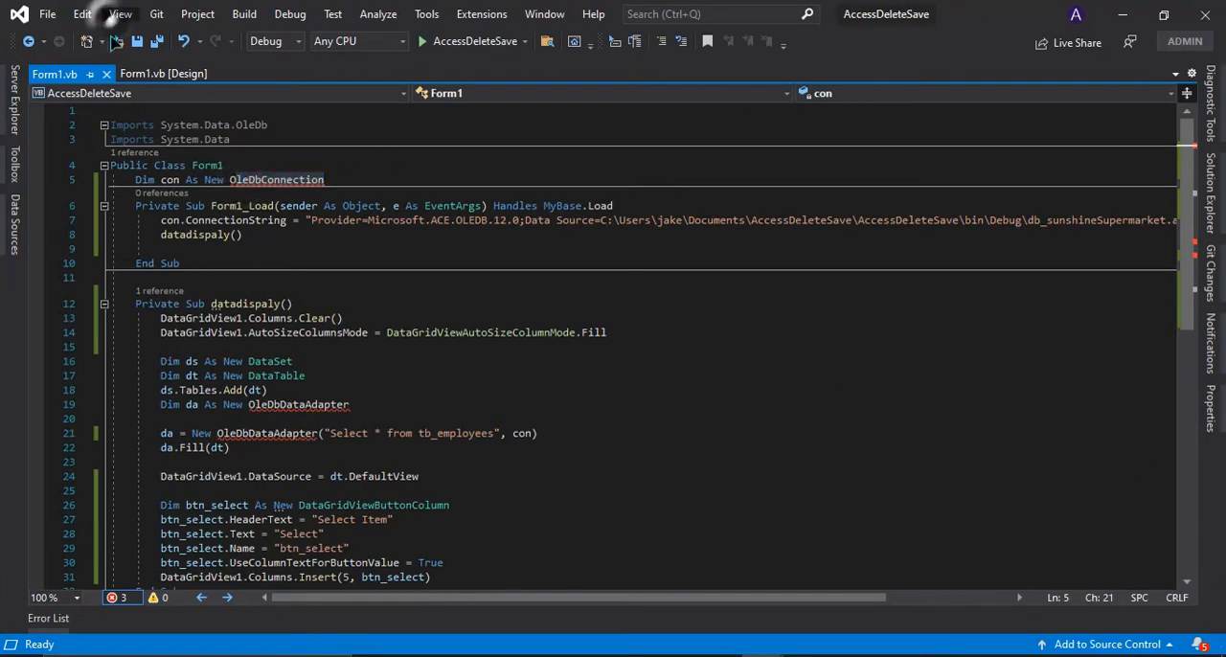
{"action": "left_click", "coordinate": [119, 13]}
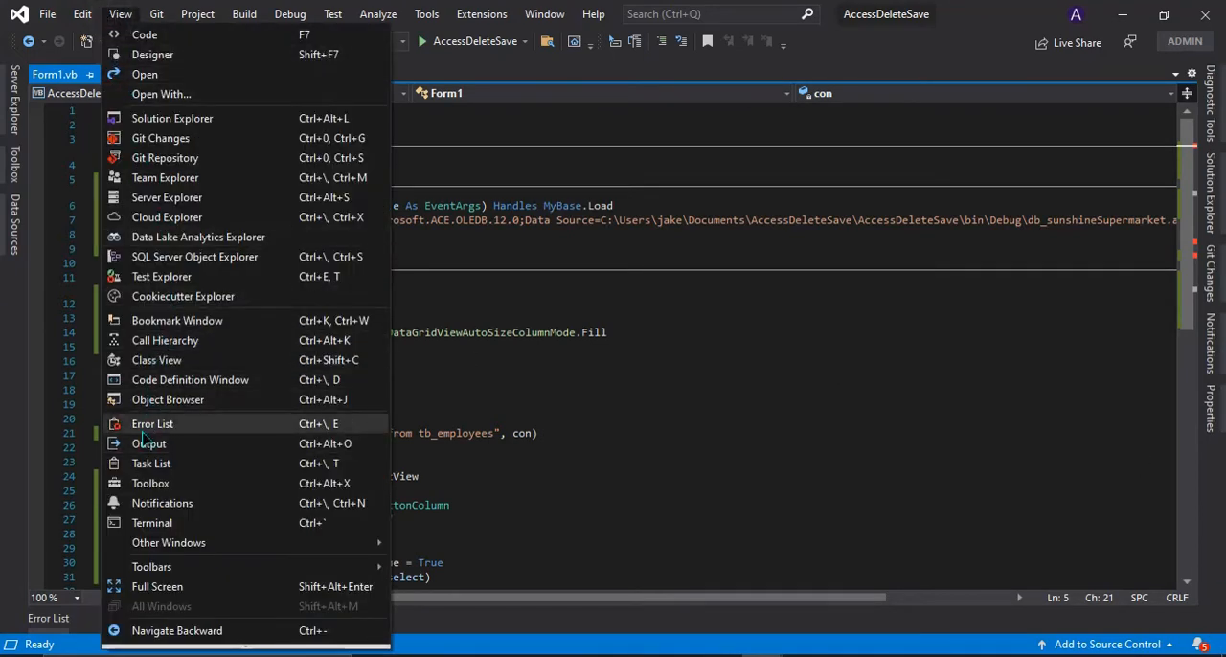
{"action": "left_click", "coordinate": [154, 424]}
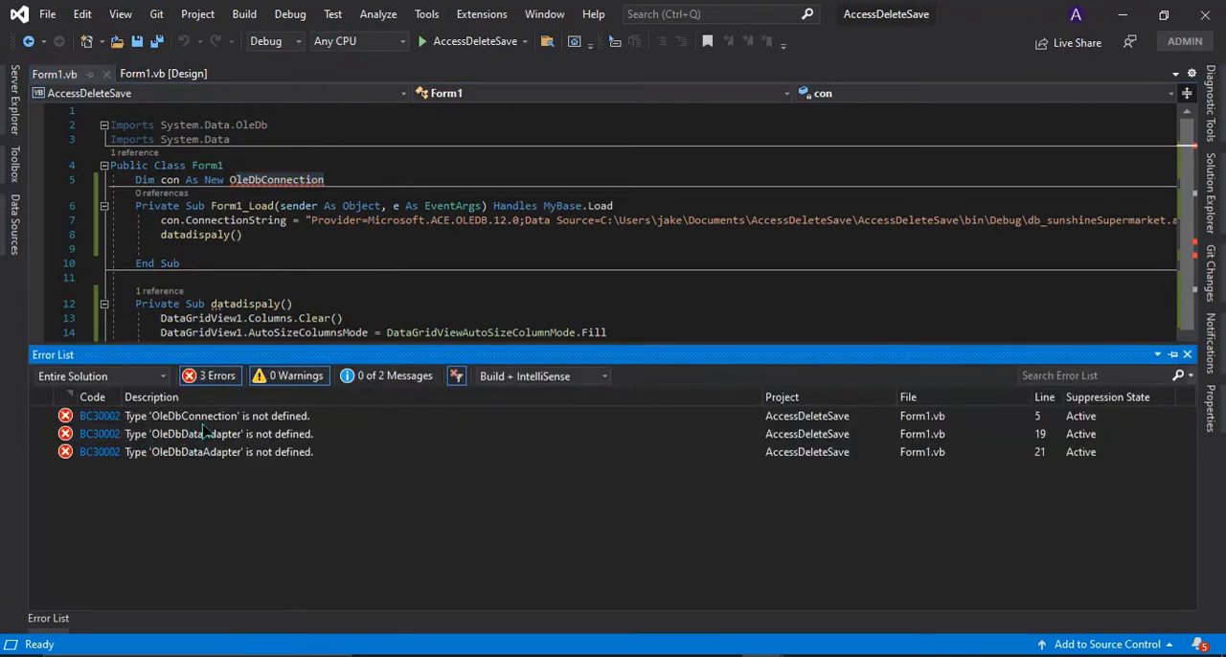
{"action": "mouse_move", "coordinate": [247, 433]}
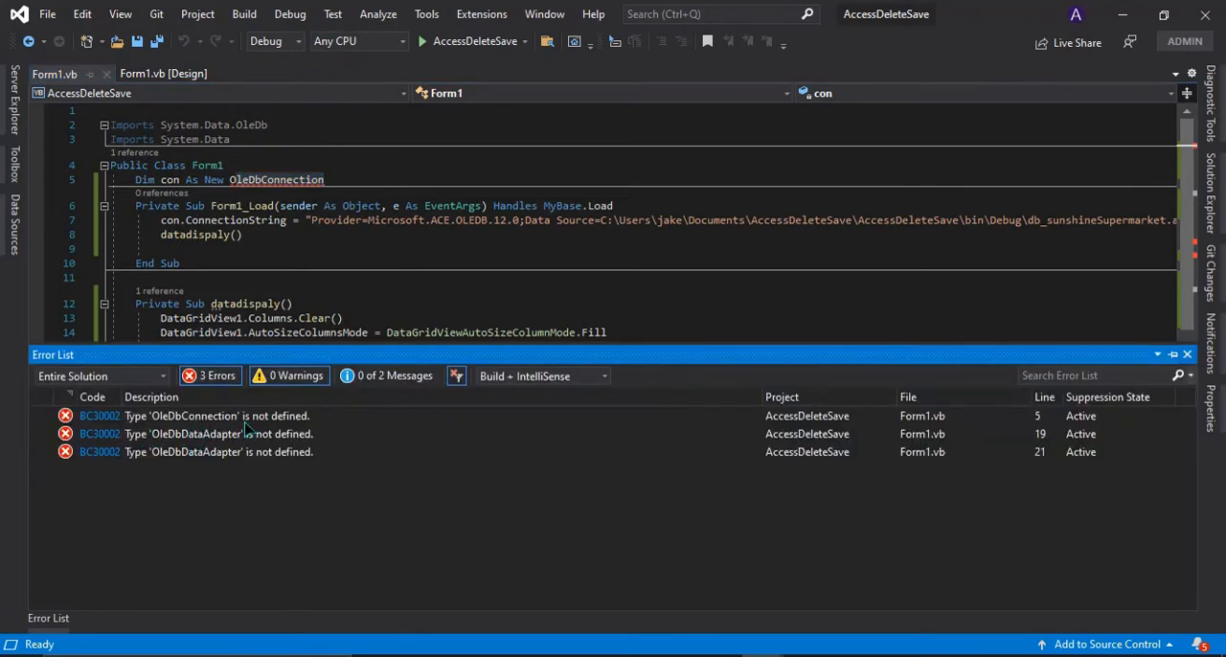
{"action": "mouse_move", "coordinate": [316, 425]}
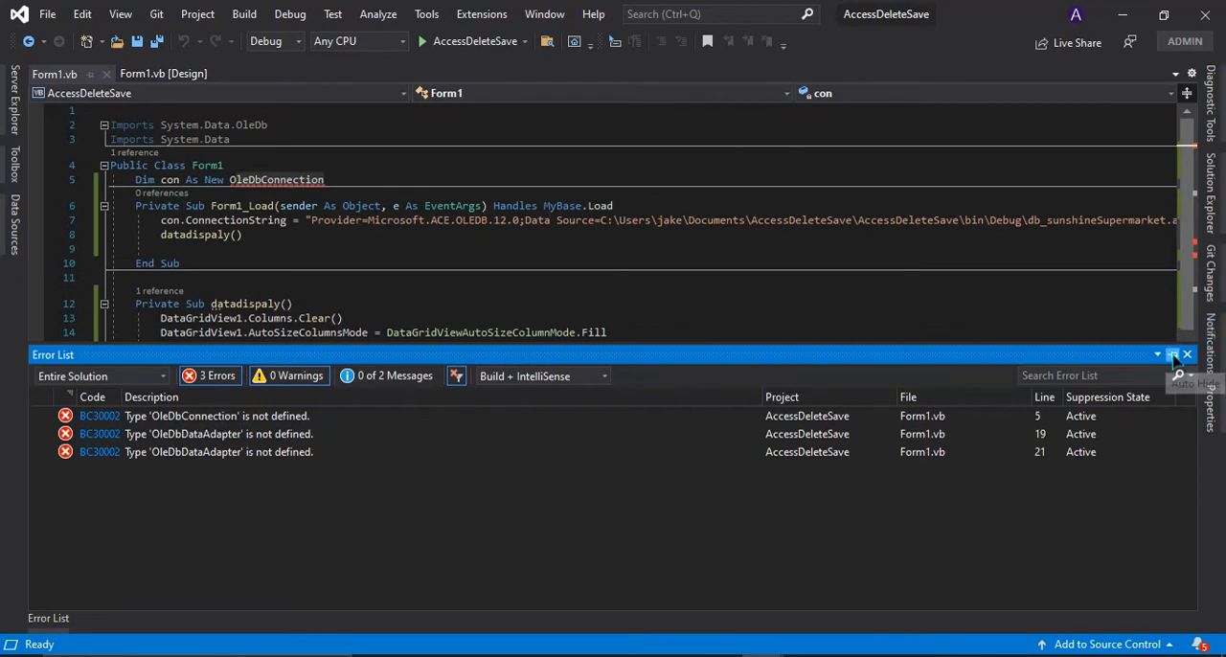
{"action": "left_click", "coordinate": [1188, 354]}
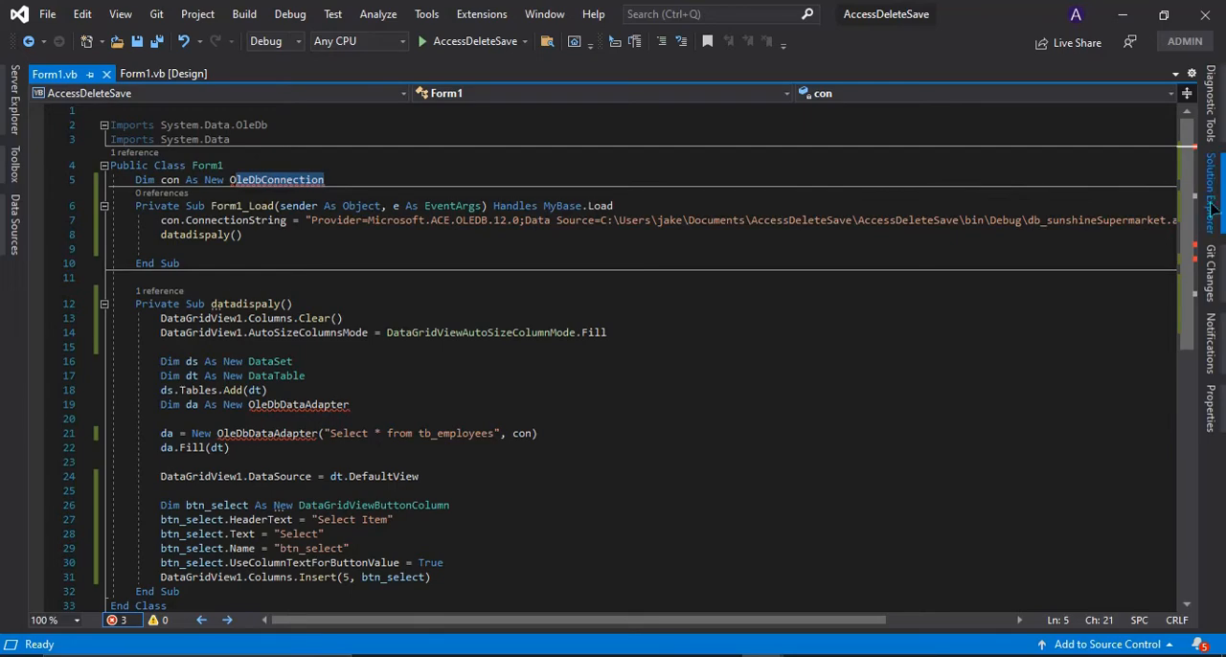
Bring up Solution Explorer and the AccessDeleteSave project's context actions for NuGet management.
{"action": "left_click", "coordinate": [119, 14]}
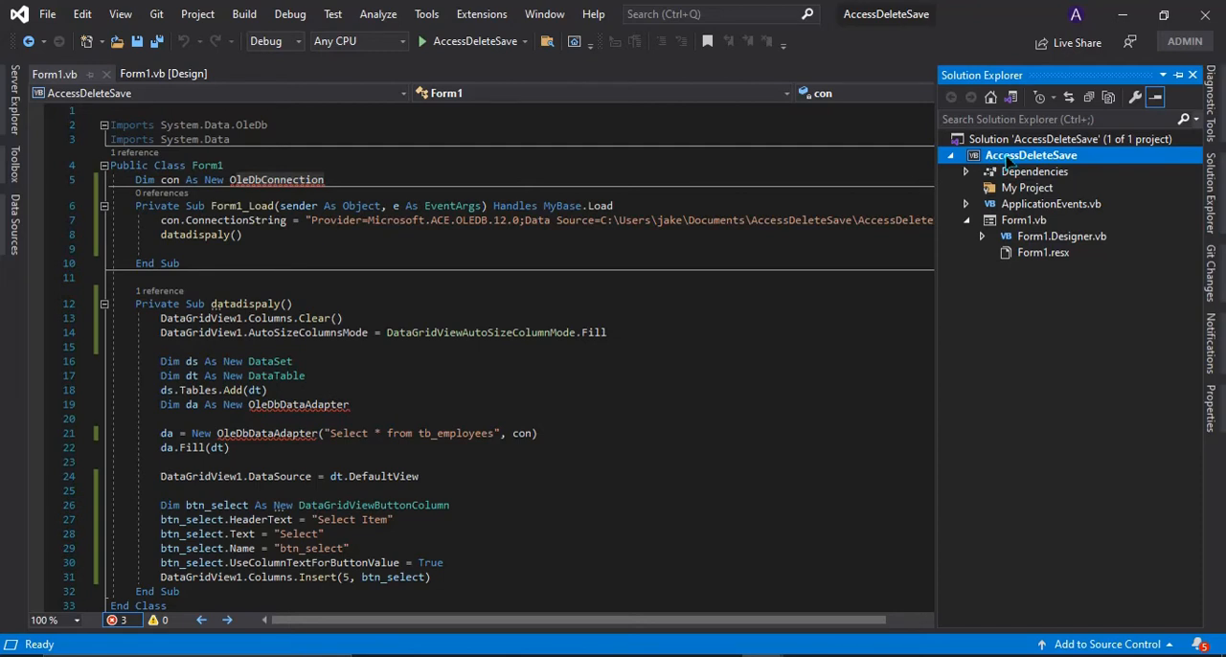
{"action": "right_click", "coordinate": [1031, 155]}
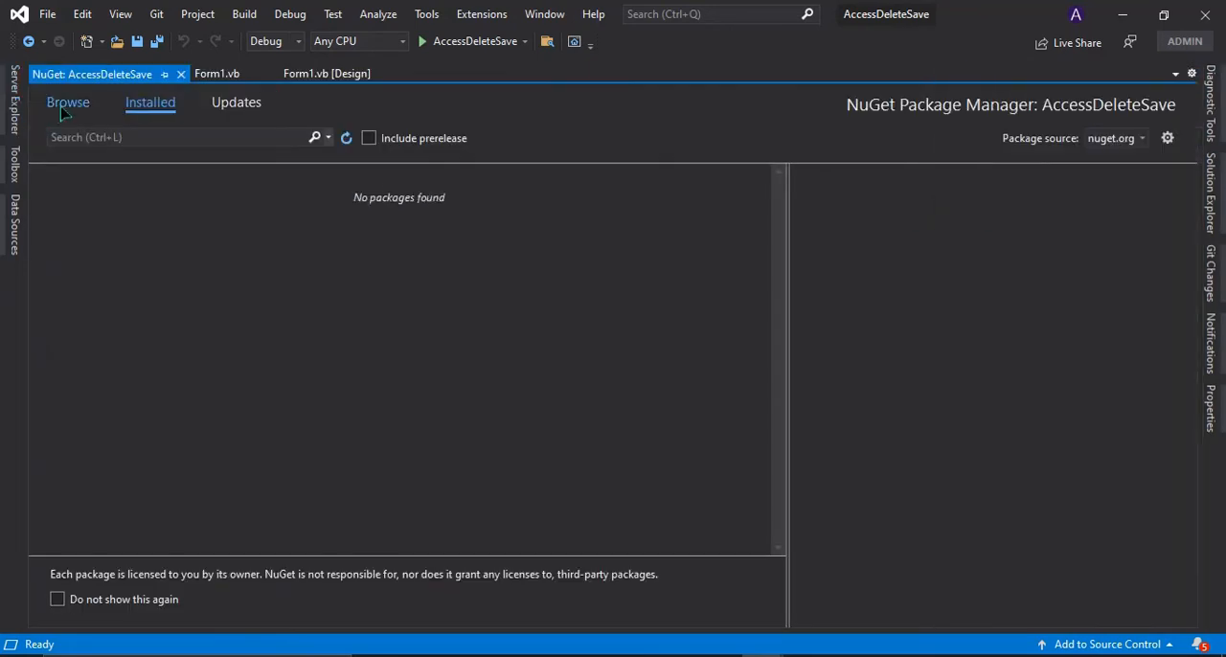
Search the Browse feed for 'System.Data.OleDb' and run the query.
{"action": "left_click", "coordinate": [67, 103]}
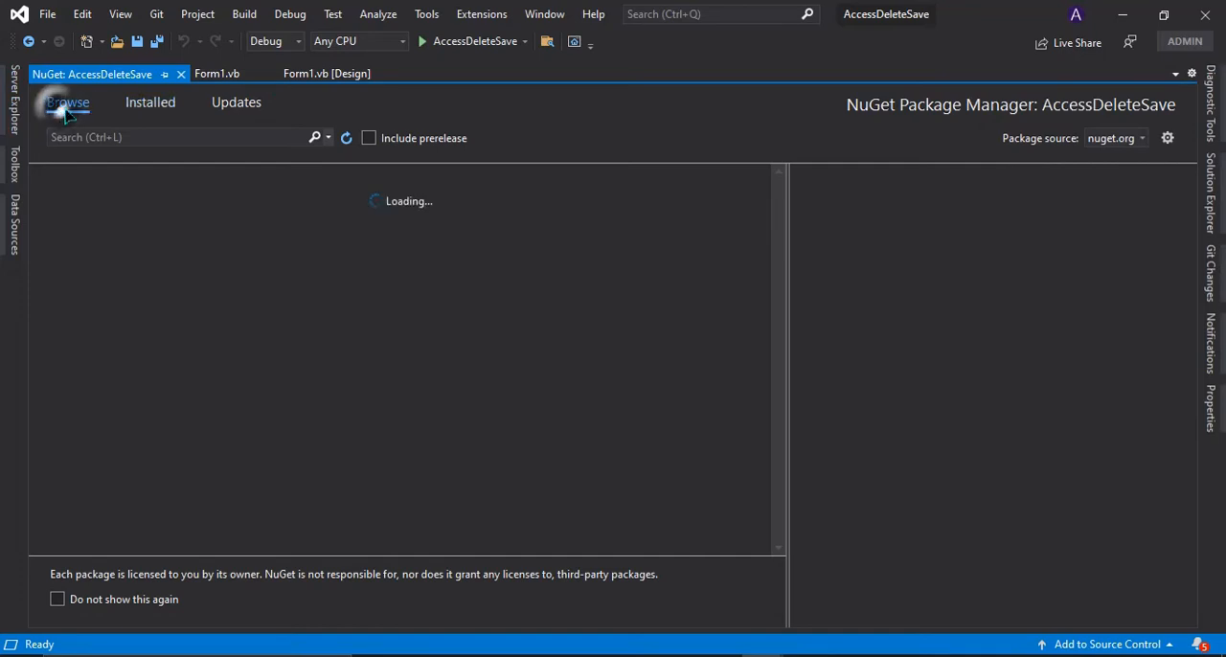
{"action": "left_click", "coordinate": [177, 138]}
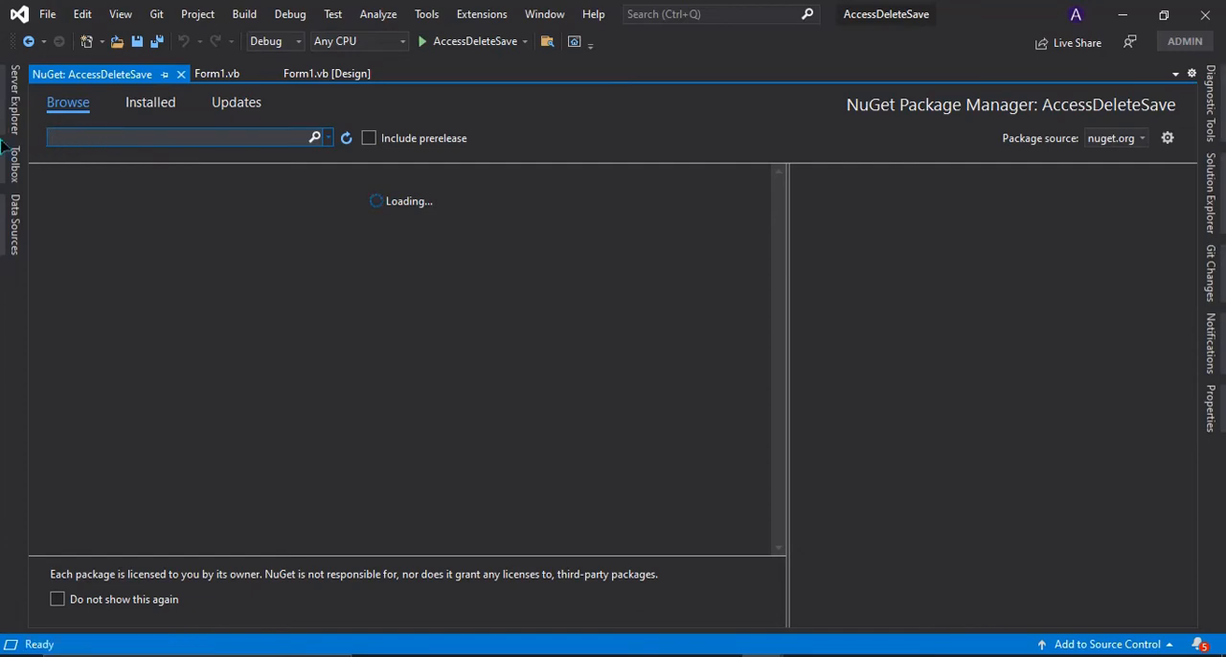
{"action": "type", "text": "Sys"}
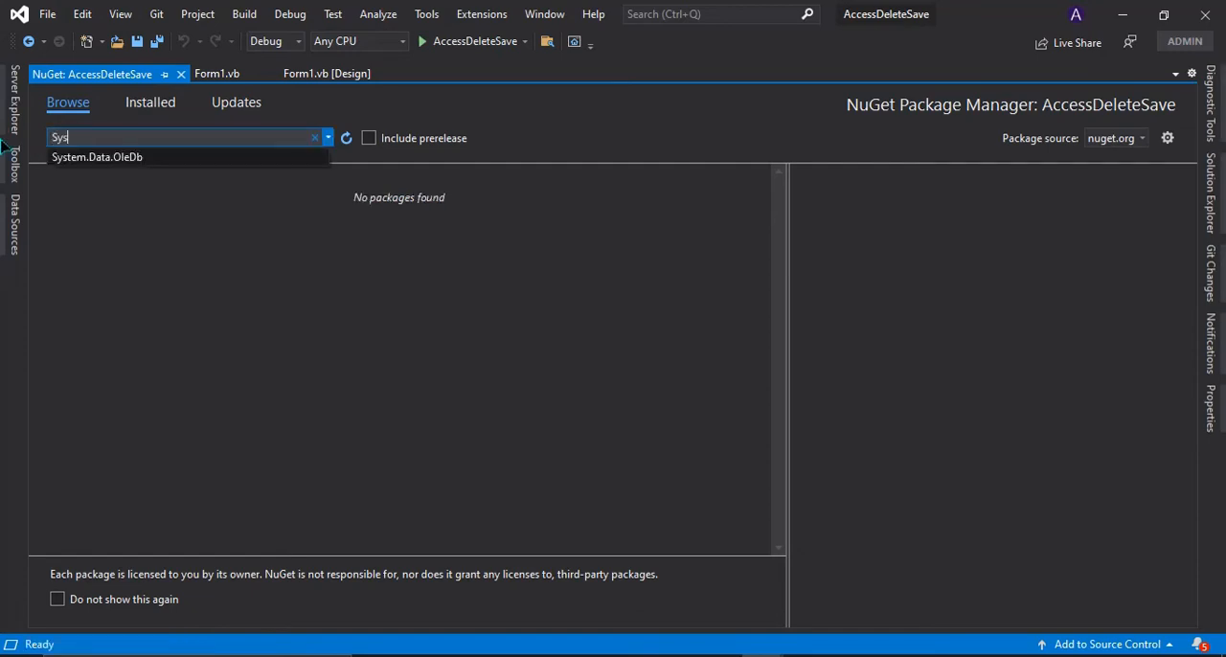
{"action": "type", "text": "em.D"}
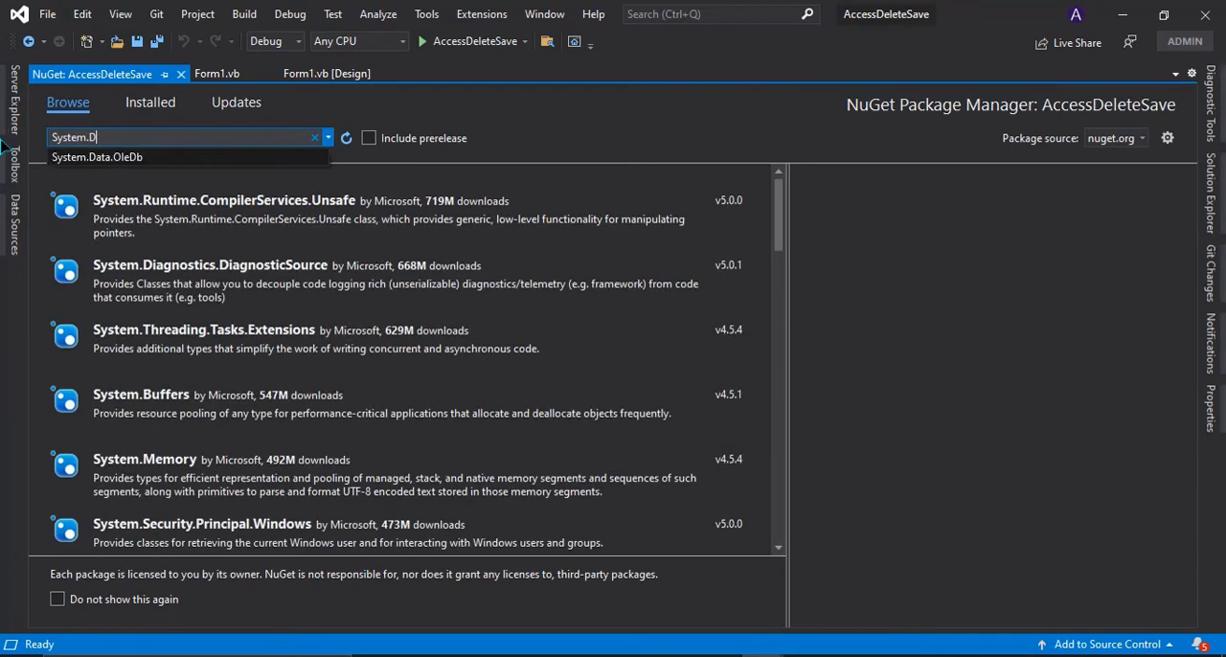
{"action": "type", "text": "ata.OleD"}
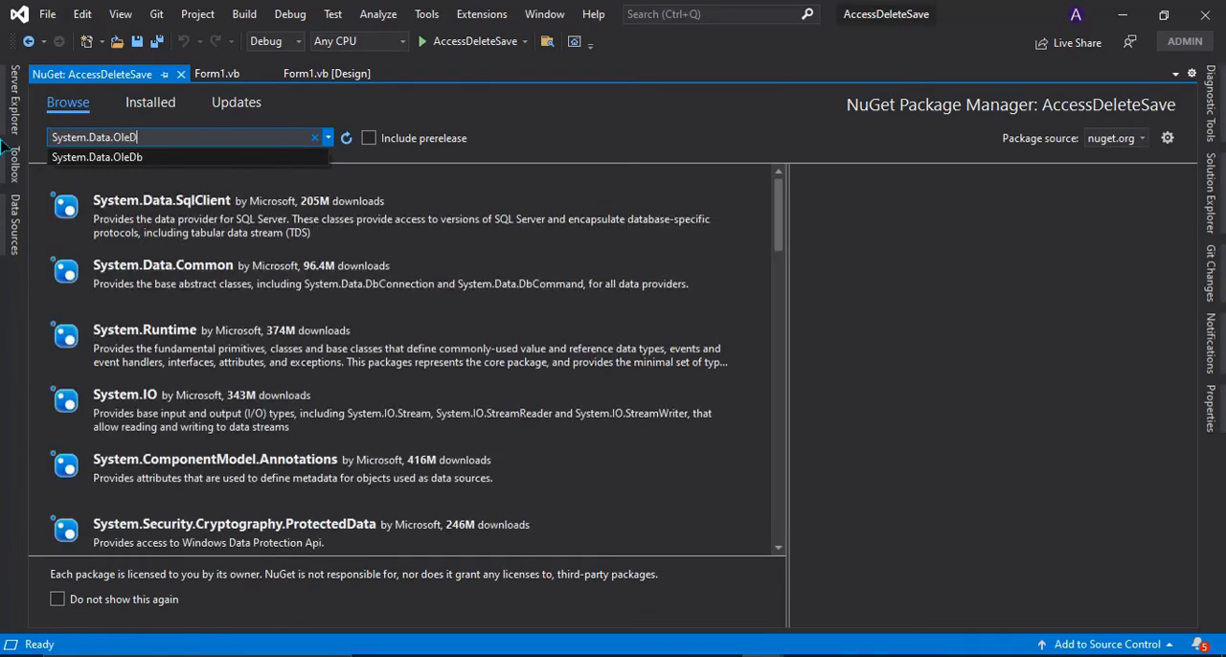
{"action": "key", "text": "Return"}
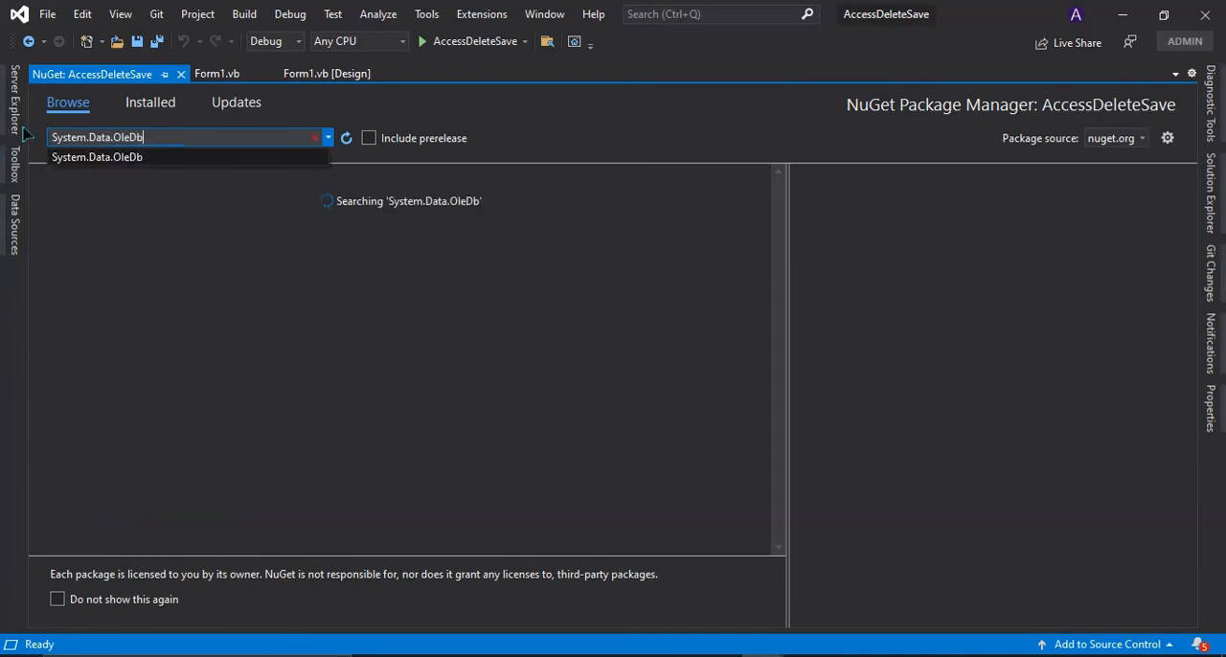
{"action": "mouse_move", "coordinate": [372, 268]}
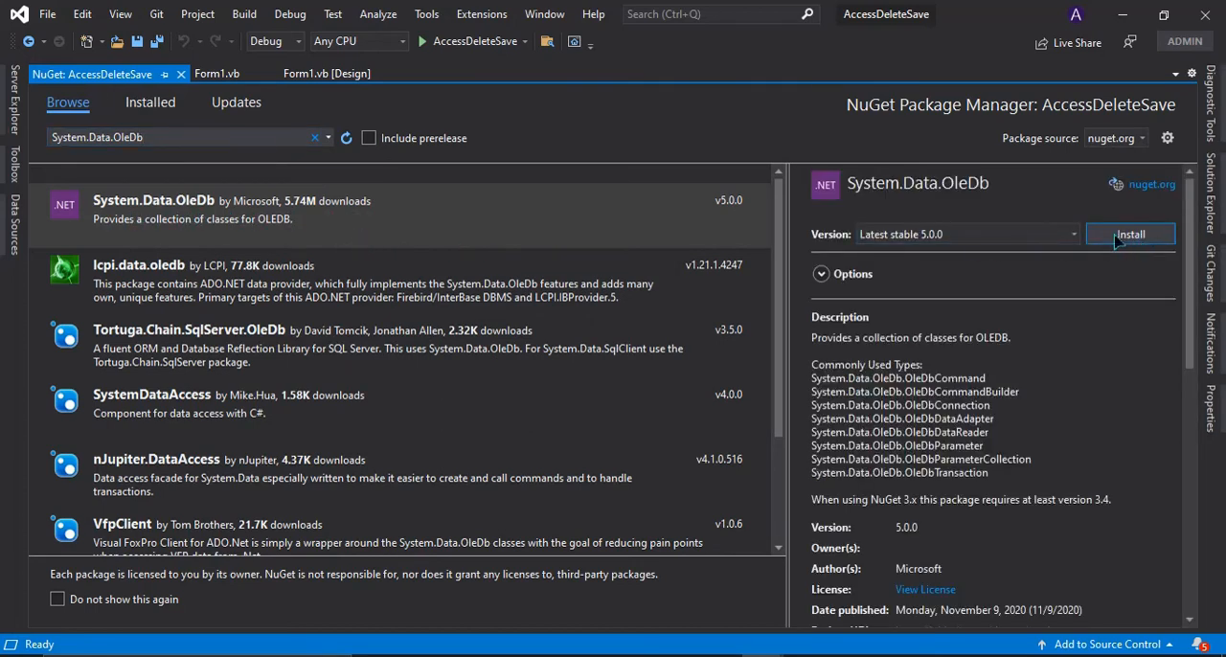
Install System.Data.OleDb 5.0.0, accepting the Preview Changes dialog.
{"action": "left_click", "coordinate": [1130, 234]}
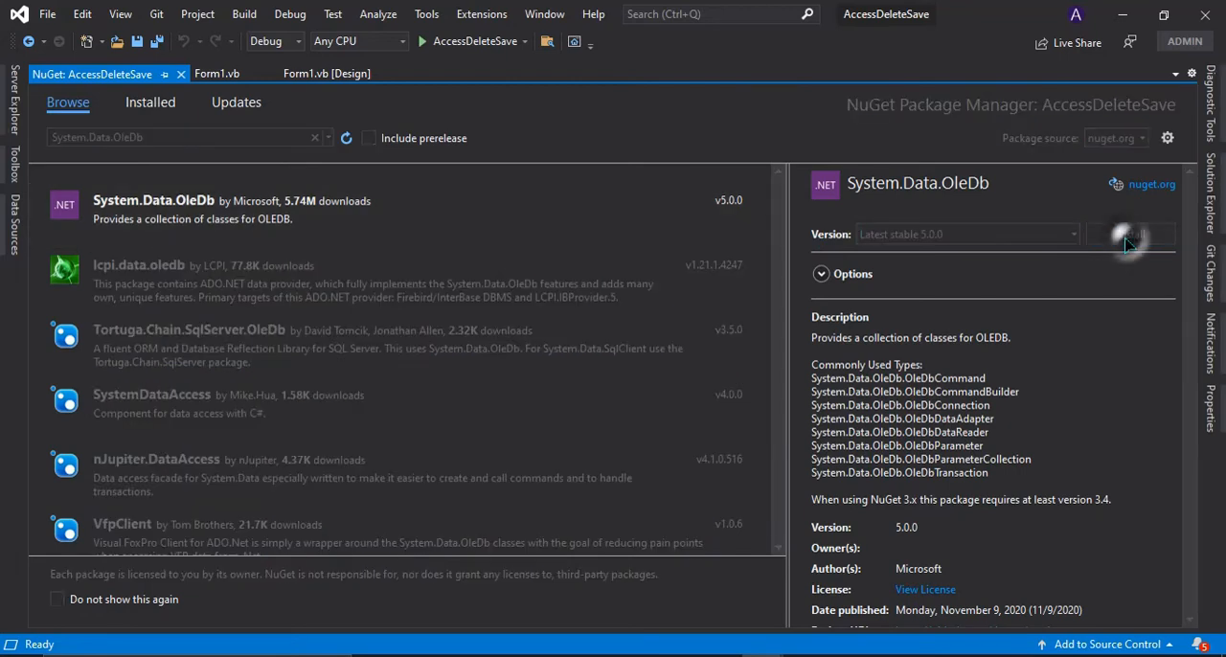
{"action": "left_click", "coordinate": [1130, 234]}
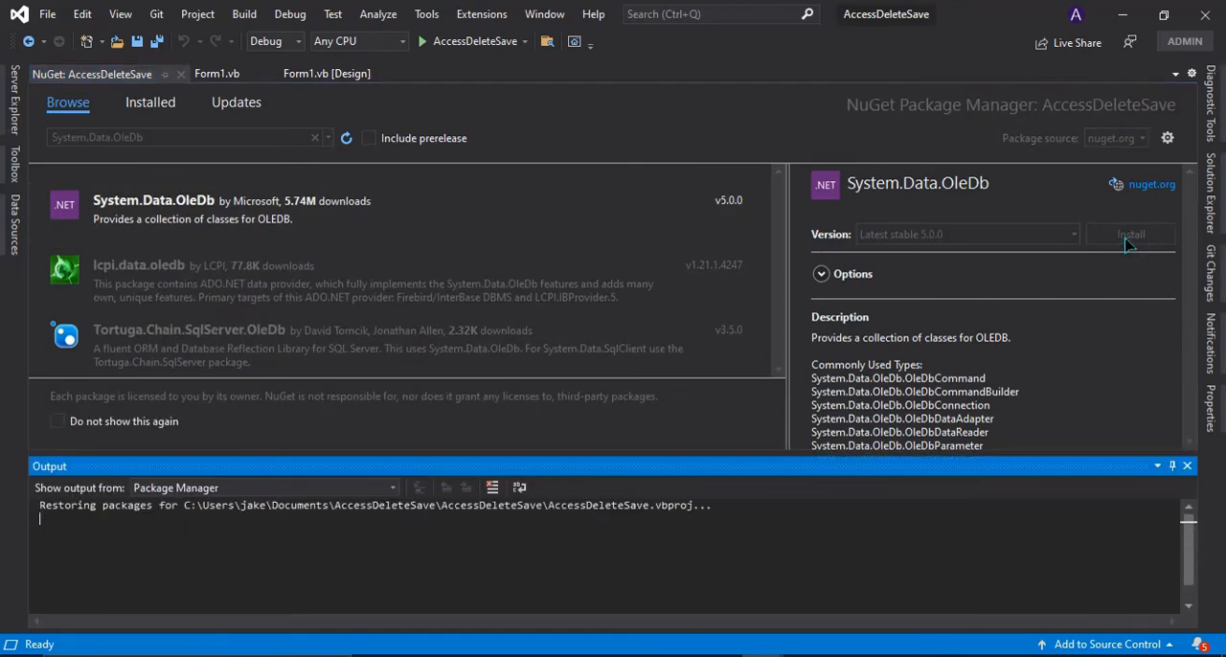
{"action": "left_click", "coordinate": [1130, 234]}
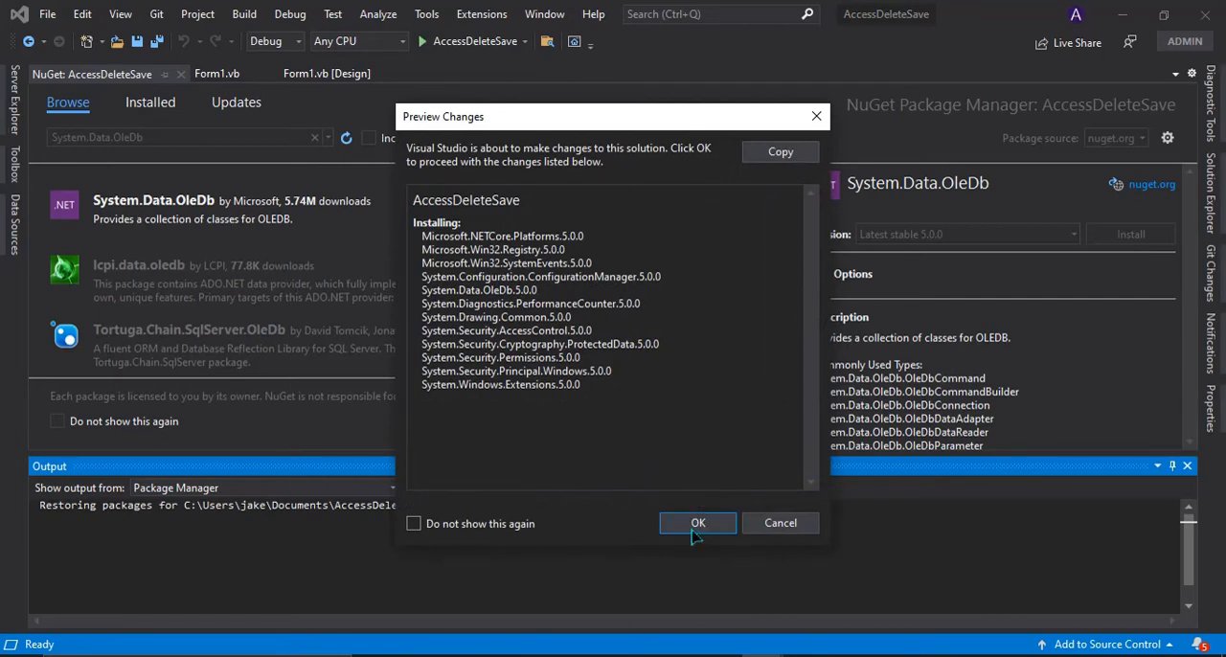
{"action": "left_click", "coordinate": [698, 521]}
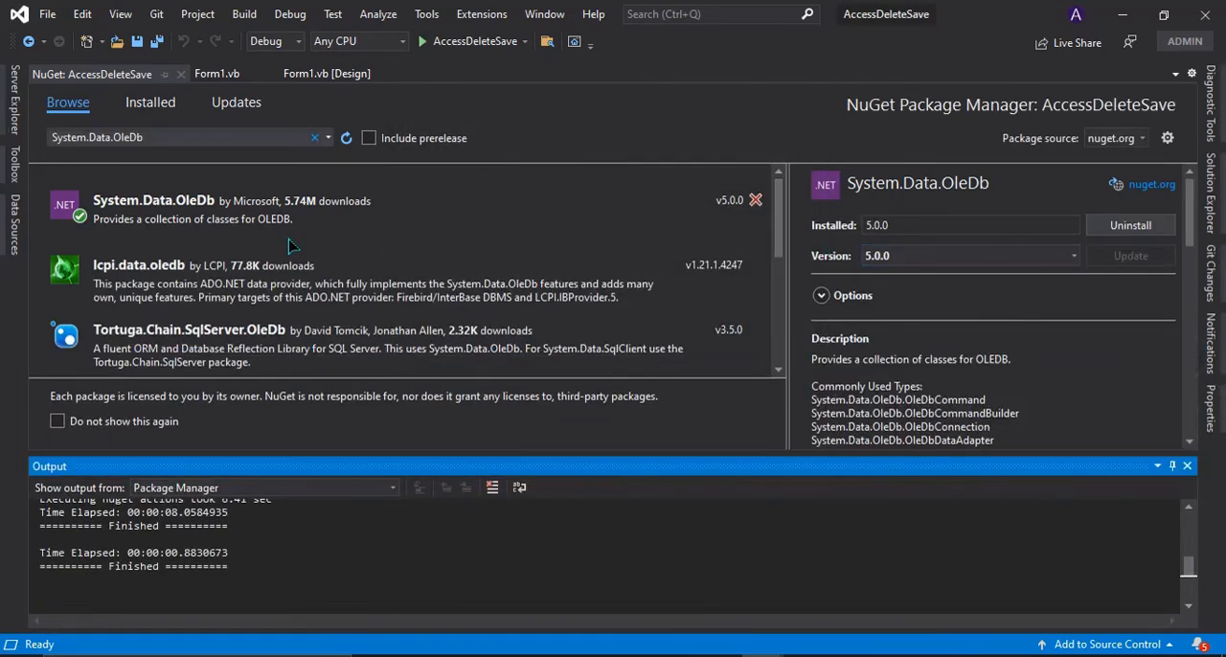
{"action": "mouse_move", "coordinate": [1111, 257]}
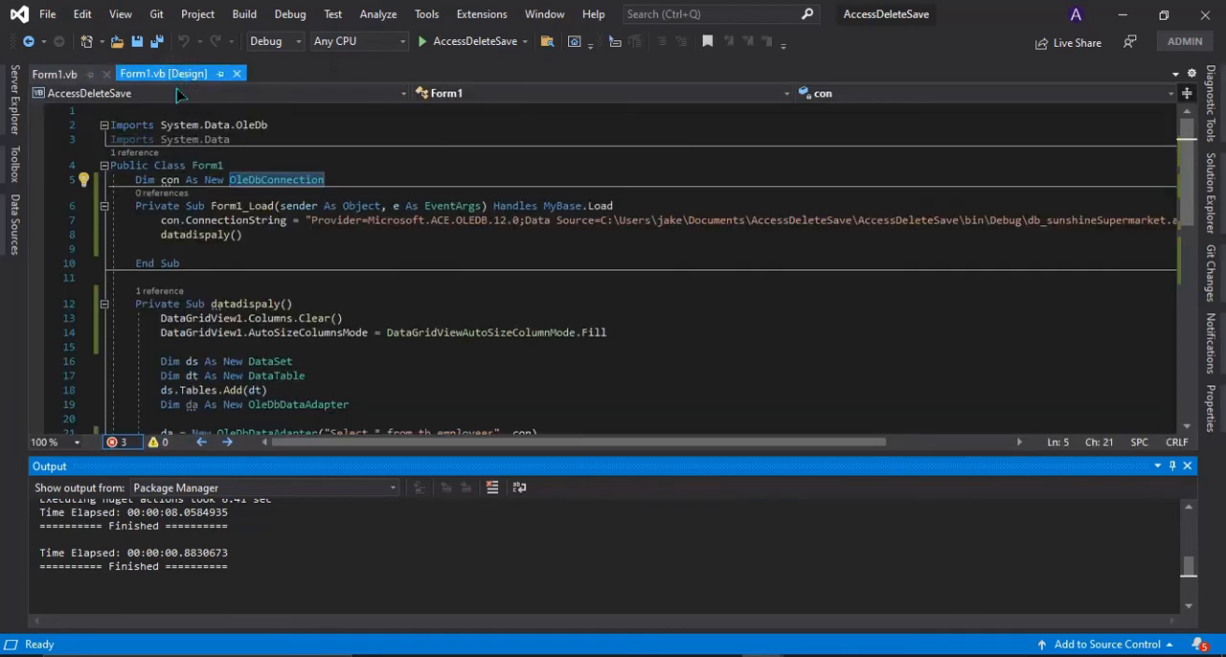
Check the Form1 code now shows 'No issues found' with OleDb types resolved.
{"action": "scroll", "scroll_direction": "down", "scroll_amount": 3}
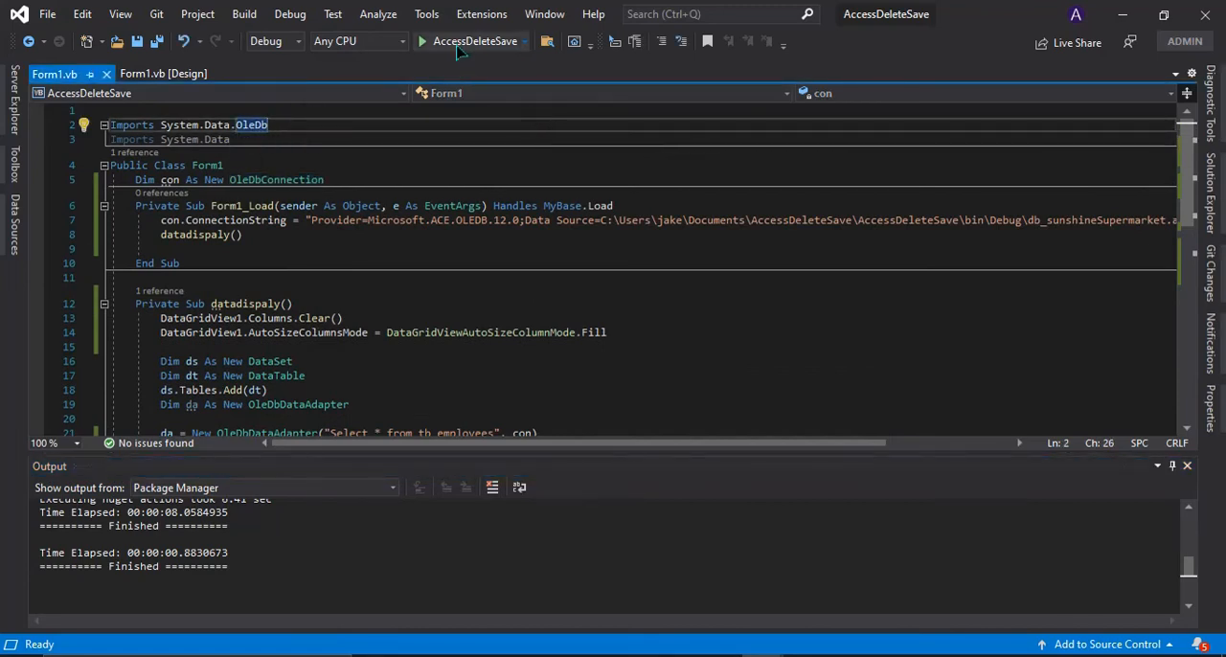
{"action": "mouse_move", "coordinate": [452, 52]}
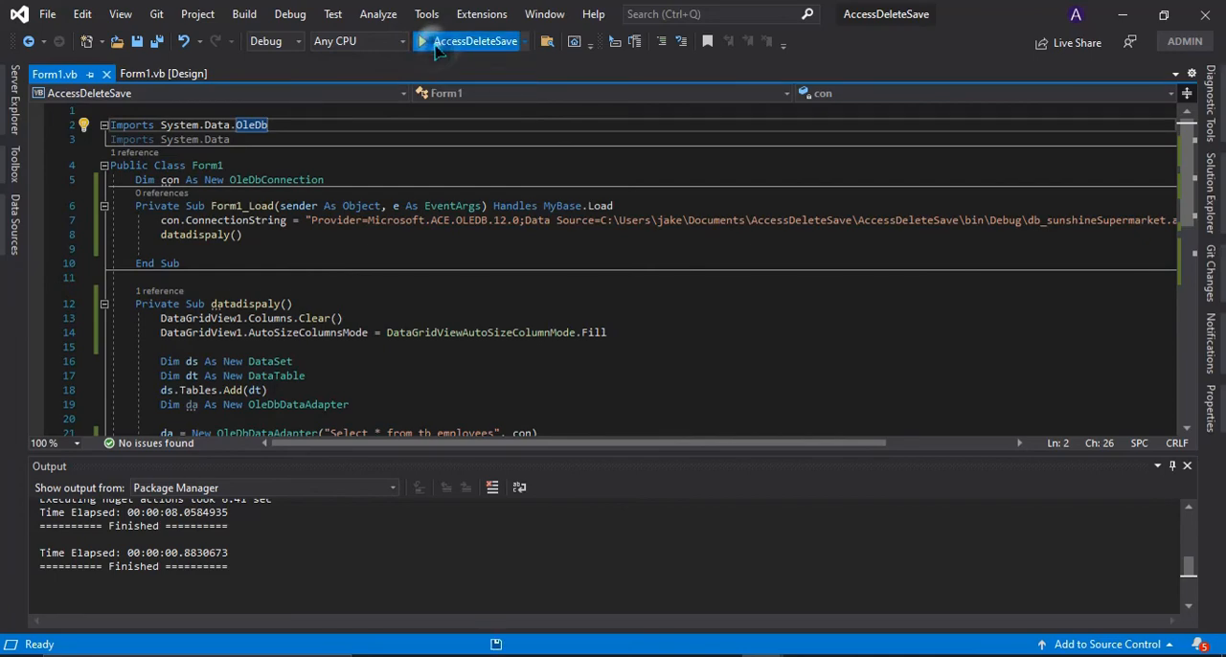
Start AccessDeleteSave and view the employee records loaded in the form's grid.
{"action": "left_click", "coordinate": [422, 41]}
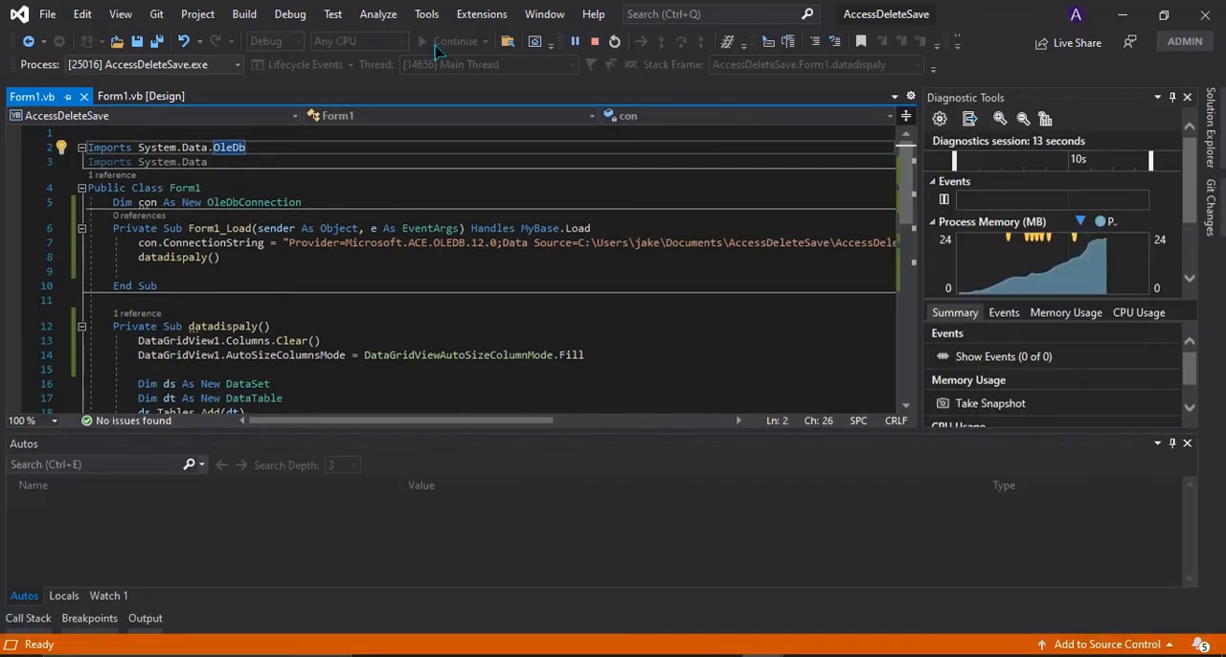
{"action": "left_click", "coordinate": [421, 40]}
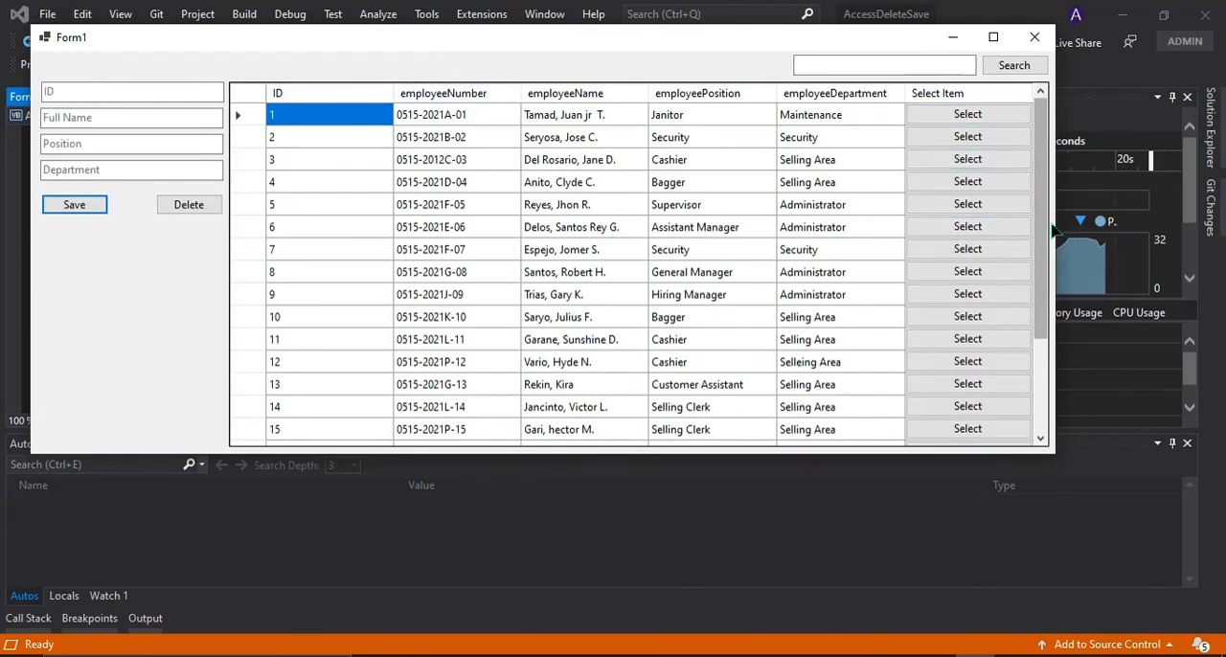
{"action": "scroll", "scroll_direction": "down", "scroll_amount": 3}
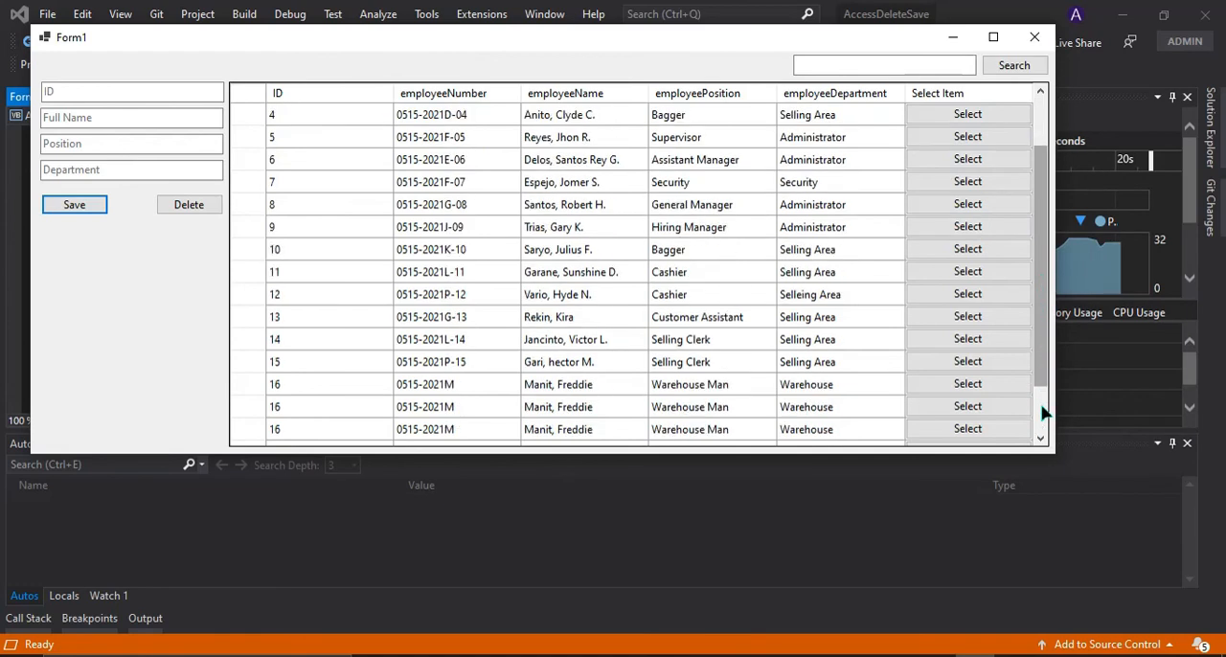
{"action": "scroll", "scroll_direction": "up", "scroll_amount": 3}
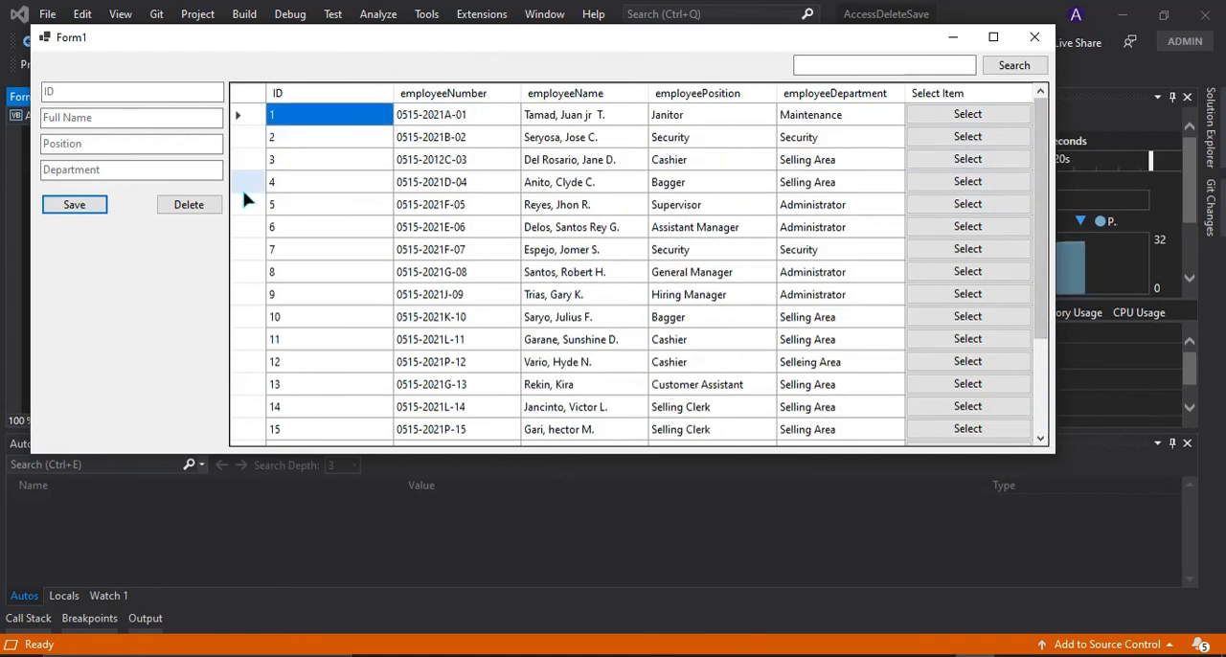